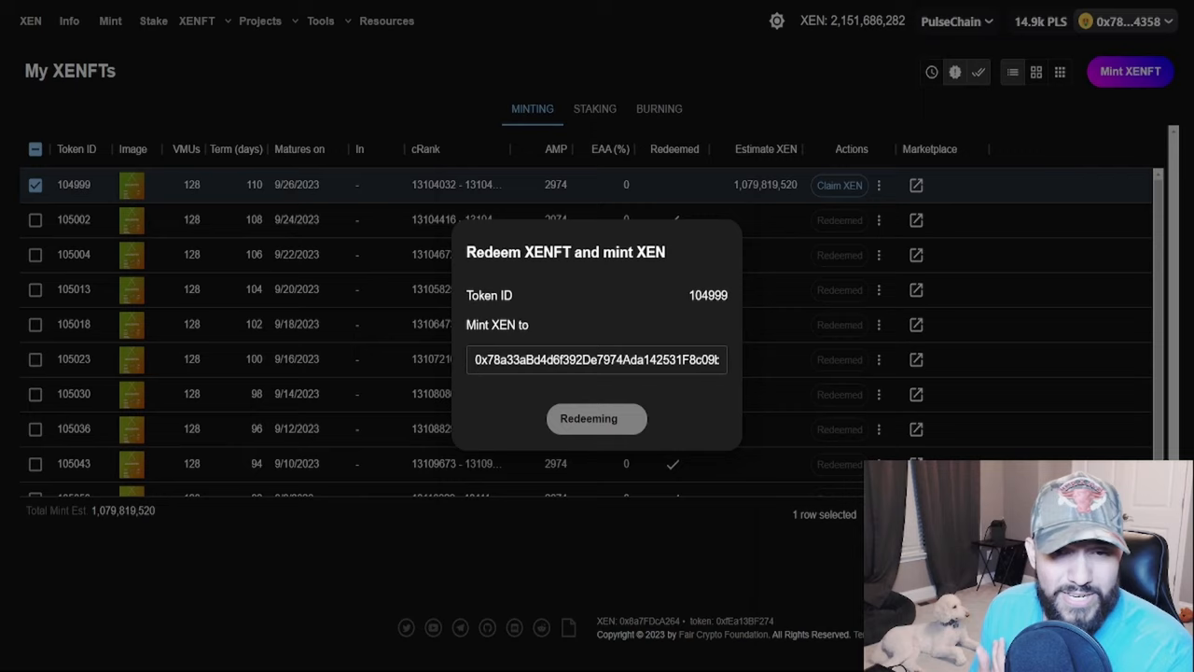
Step: Confirm the XENFT 104999 redeem transaction until the Redeeming button shows its loading spinner
{"action": "left_click", "coordinate": [596, 418]}
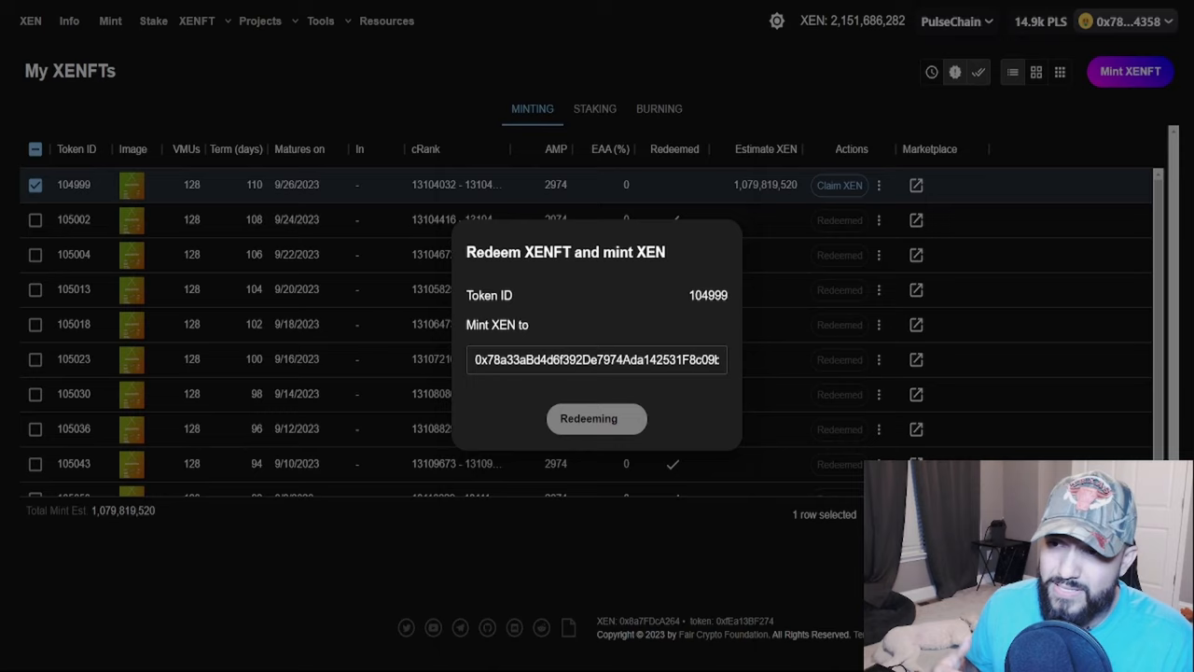
{"action": "left_click", "coordinate": [587, 418]}
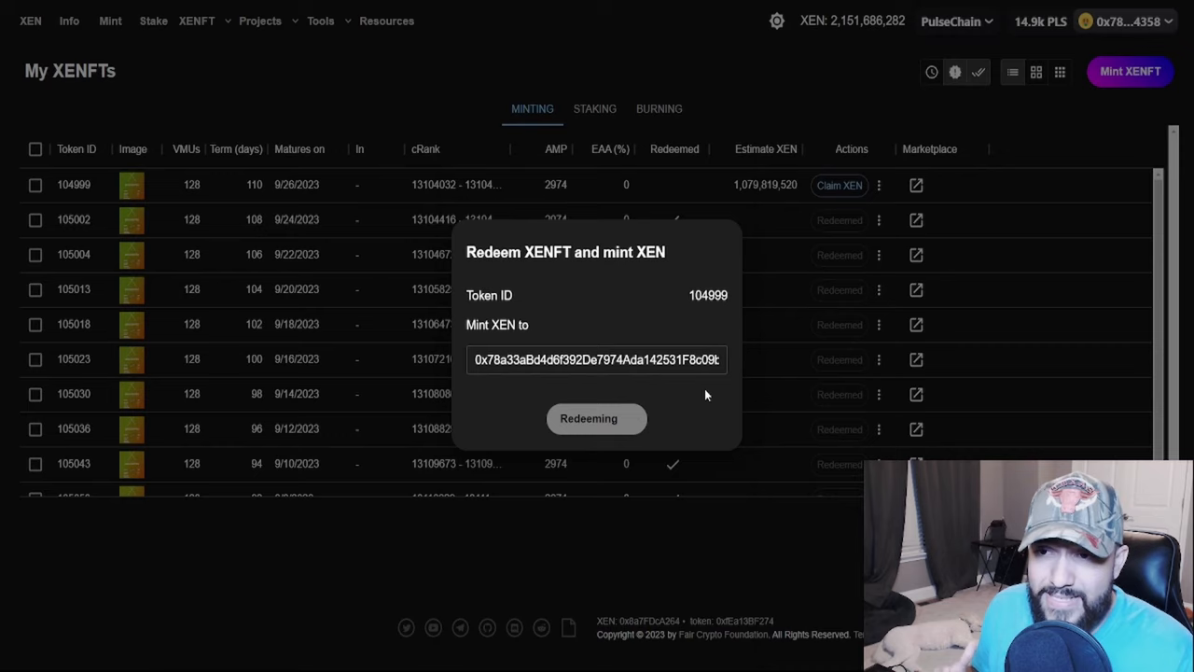
{"action": "left_click", "coordinate": [587, 418]}
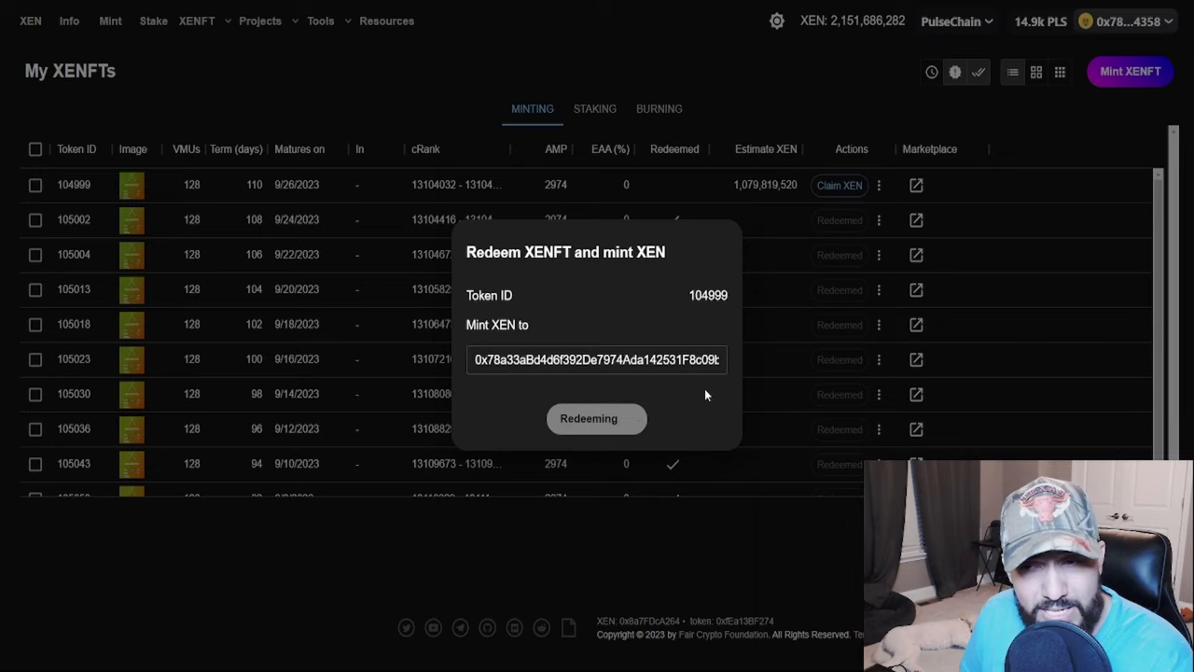
{"action": "left_click", "coordinate": [588, 418]}
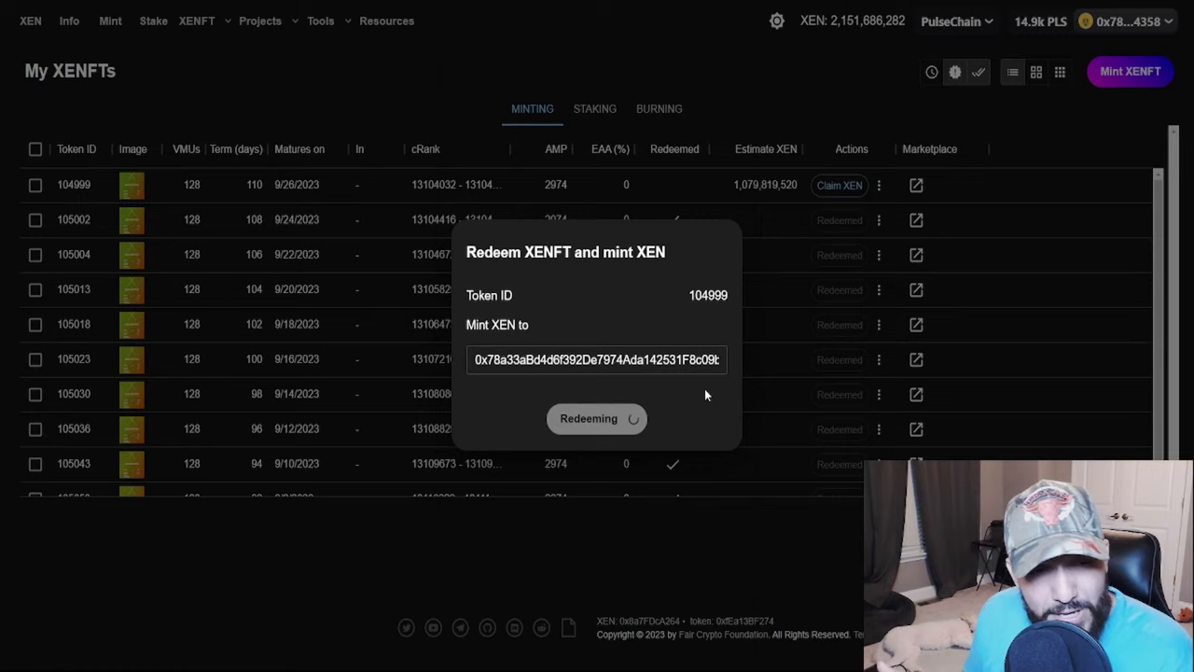